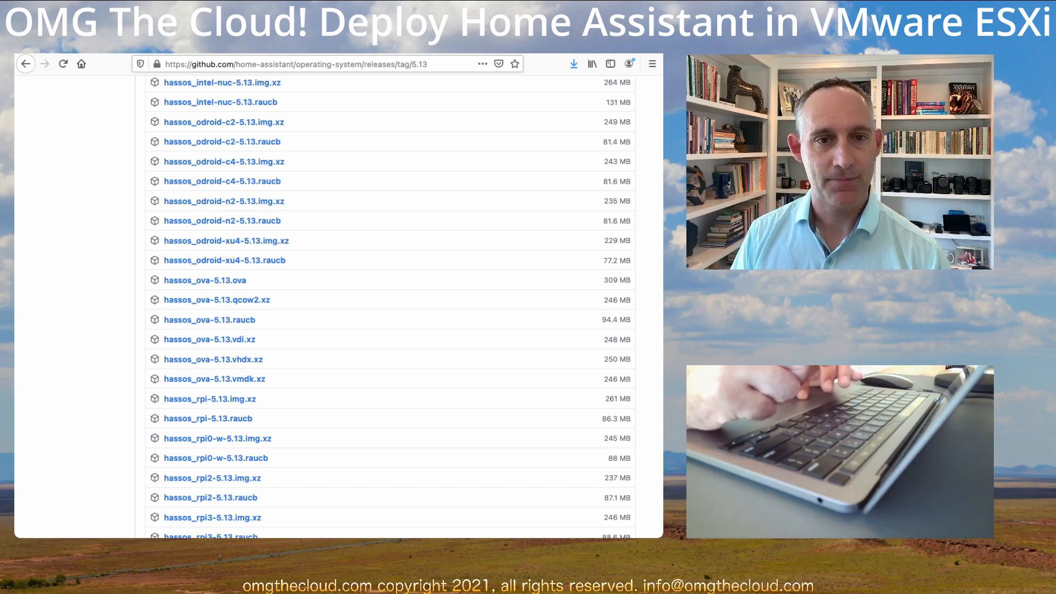
{"action": "mouse_move", "coordinate": [222, 142]}
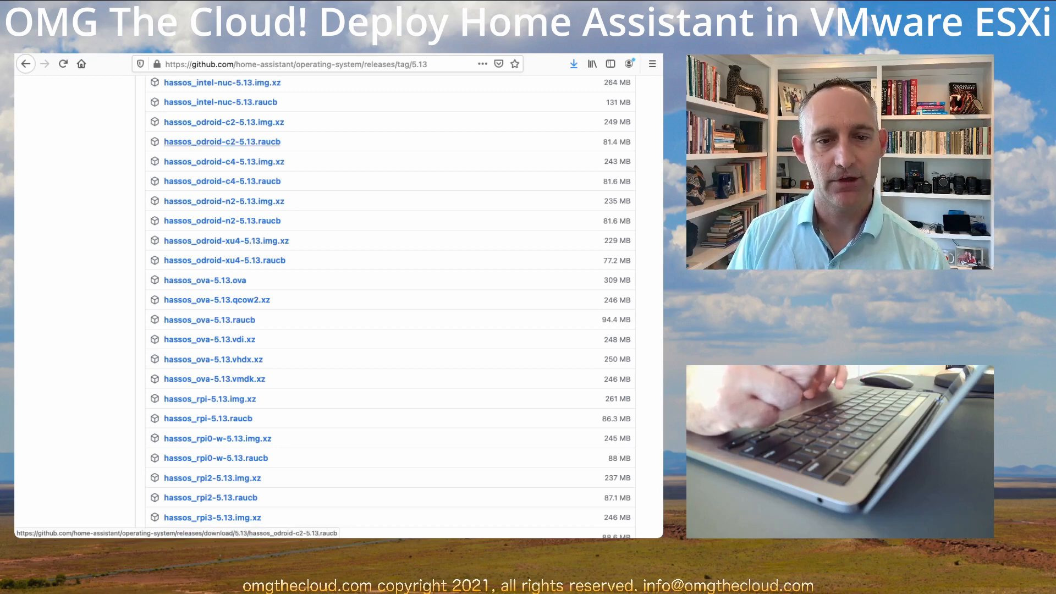
- Browse the Home Assistant OS 5.13 release assets list on GitHub
{"action": "scroll", "scroll_direction": "down", "scroll_amount": 3}
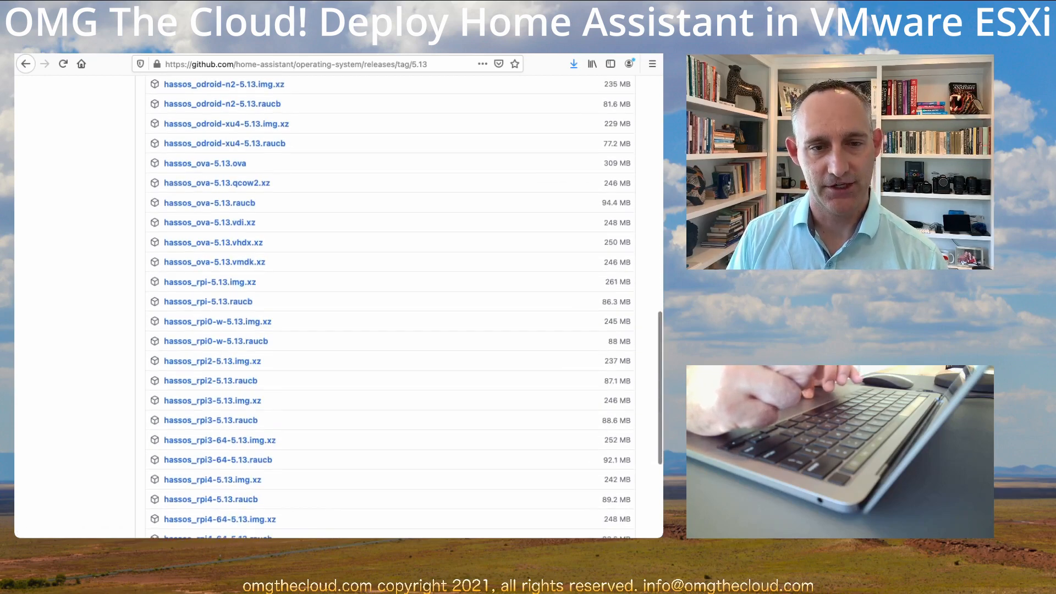
{"action": "scroll", "scroll_direction": "down", "scroll_amount": 3}
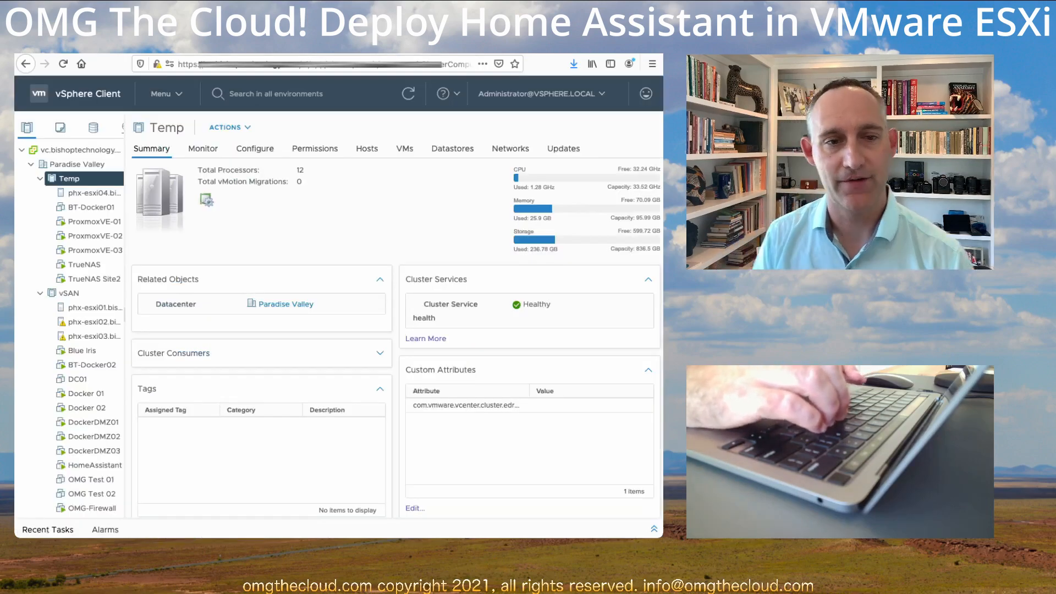
- Start a new VM named HomeAssistant OS in Paradise Valley and advance to hardware customization
{"action": "left_click", "coordinate": [228, 127]}
{"action": "type", "text": "HomeAssistant OS"}
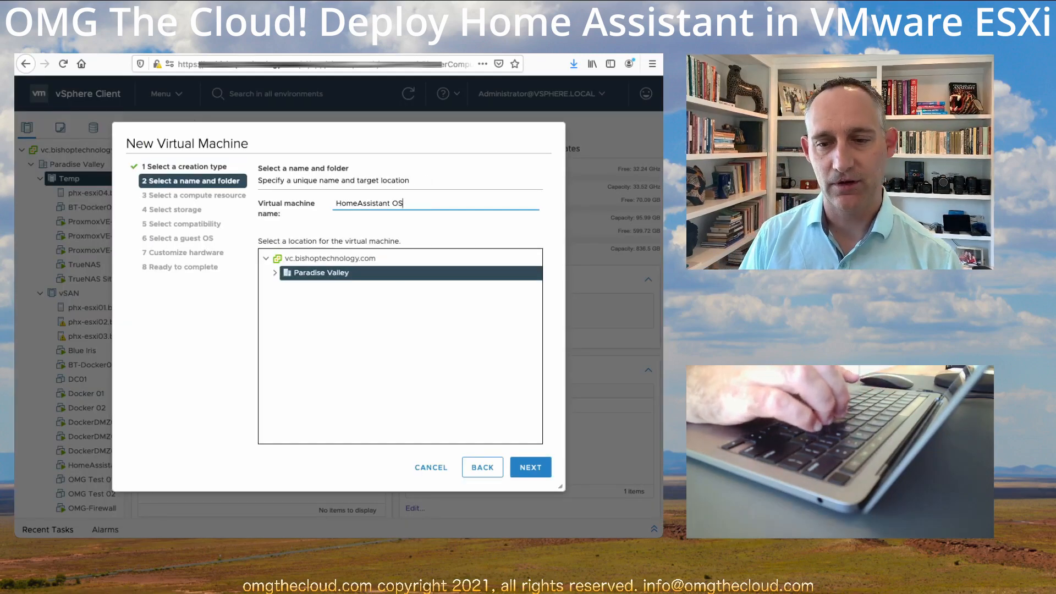
{"action": "left_click", "coordinate": [530, 466]}
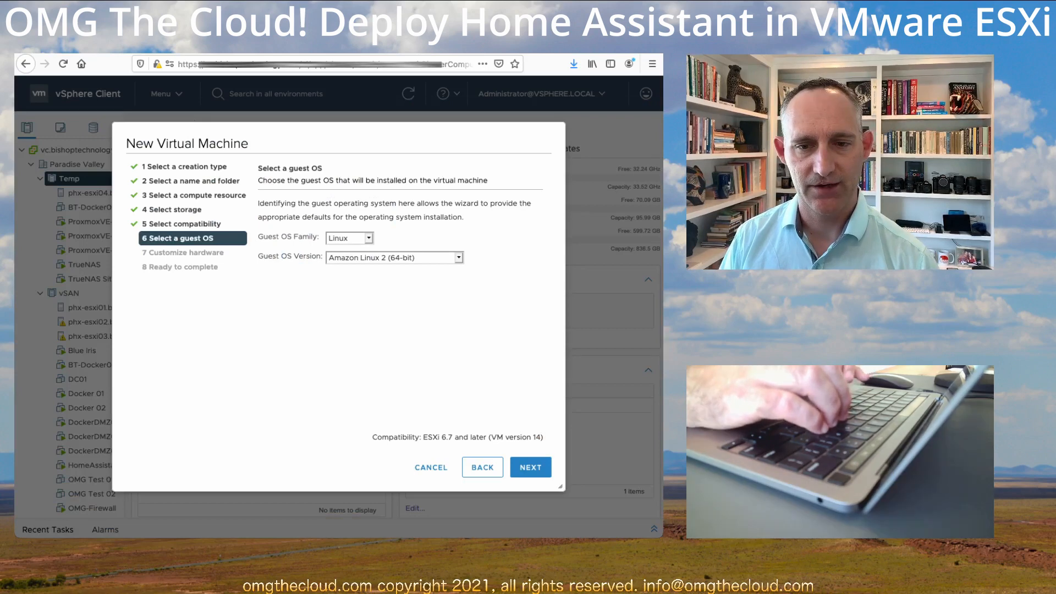
{"action": "left_click", "coordinate": [531, 467]}
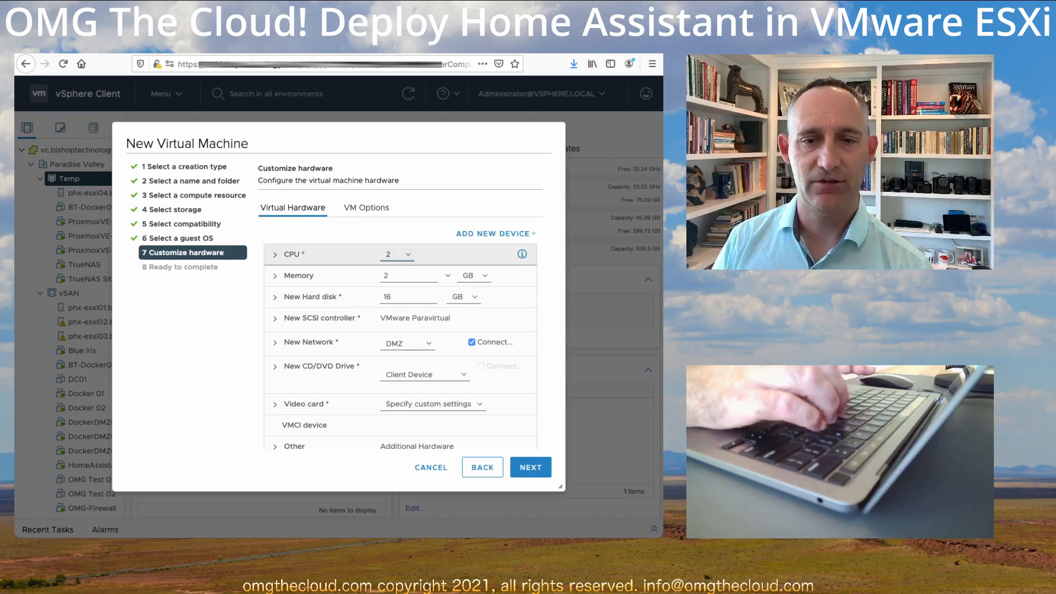
- Give the VM 2 cores per socket and 4 GB of memory
{"action": "left_click", "coordinate": [275, 255]}
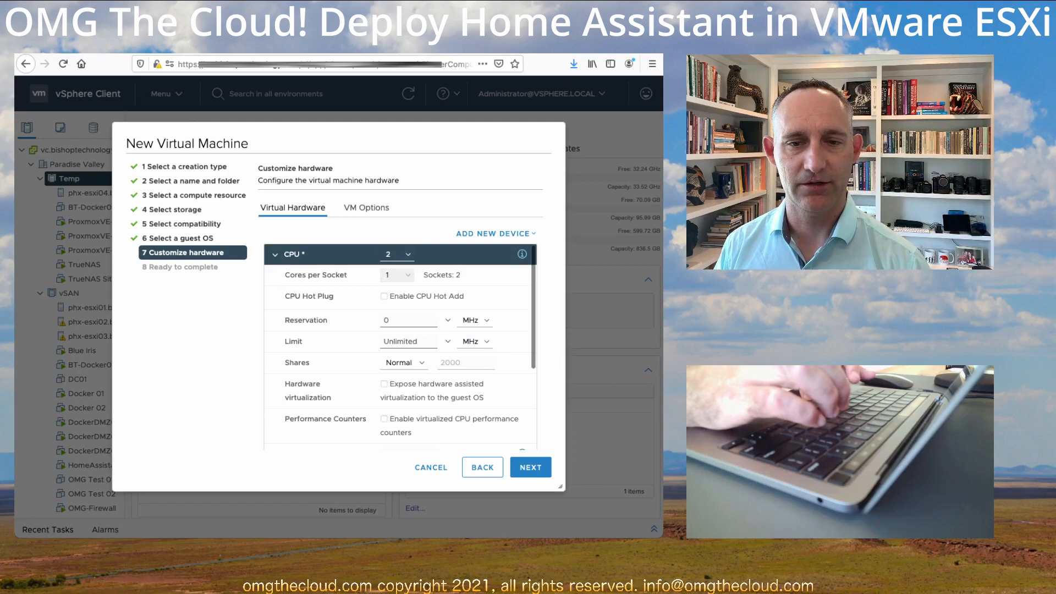
{"action": "left_click", "coordinate": [394, 275]}
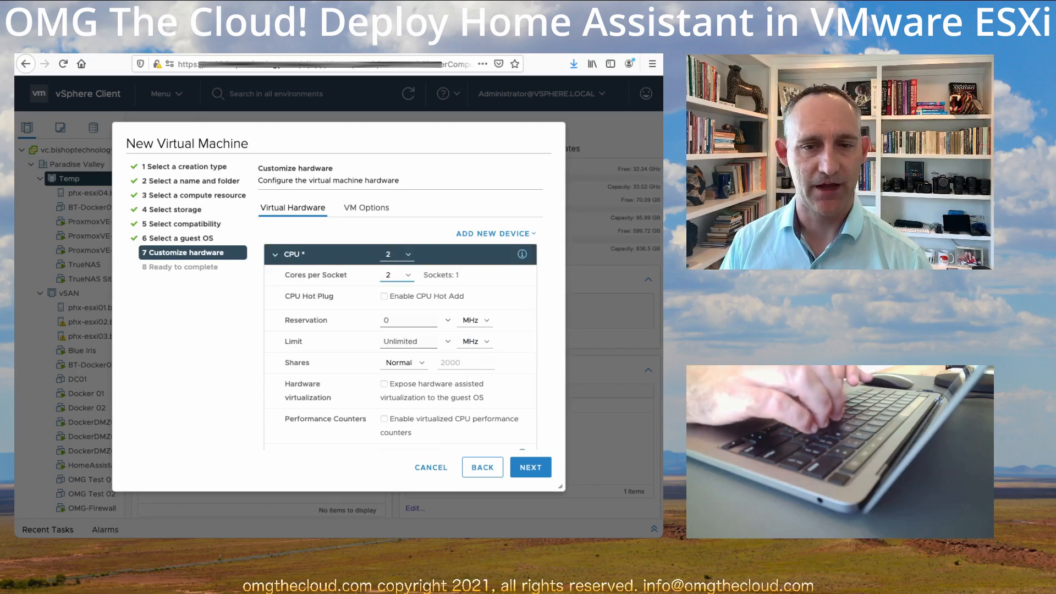
{"action": "left_click", "coordinate": [275, 255]}
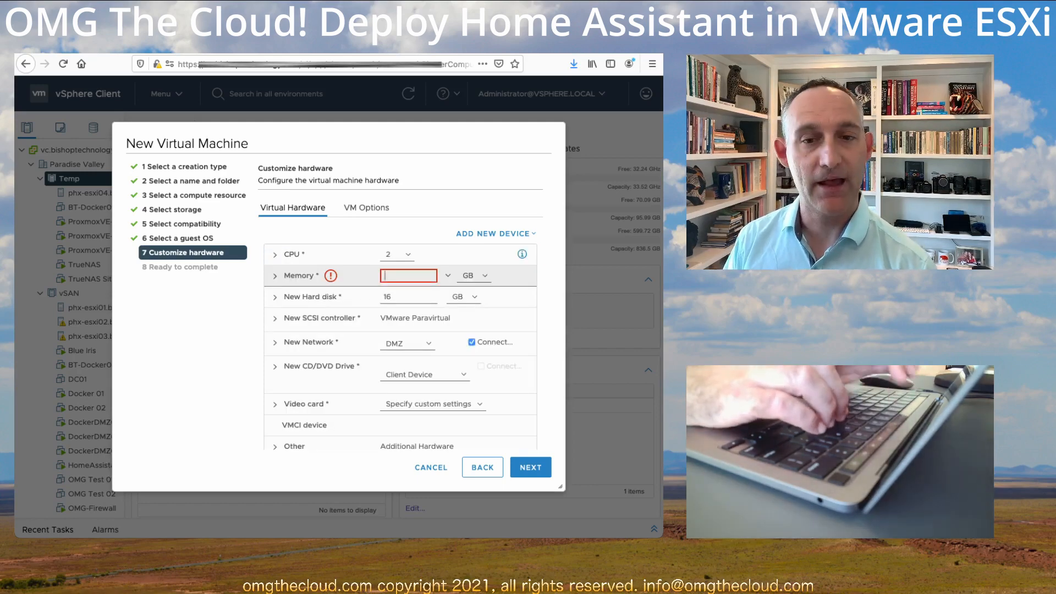
{"action": "type", "text": "4"}
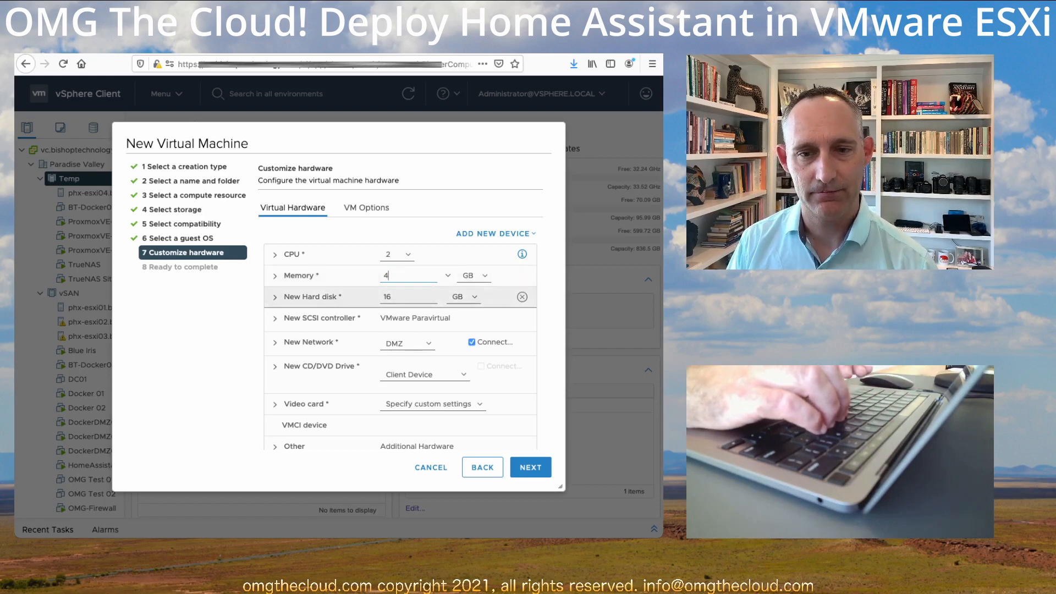
- Remove the default new hard disk and SCSI controller, then continue to the review
{"action": "left_click", "coordinate": [521, 296]}
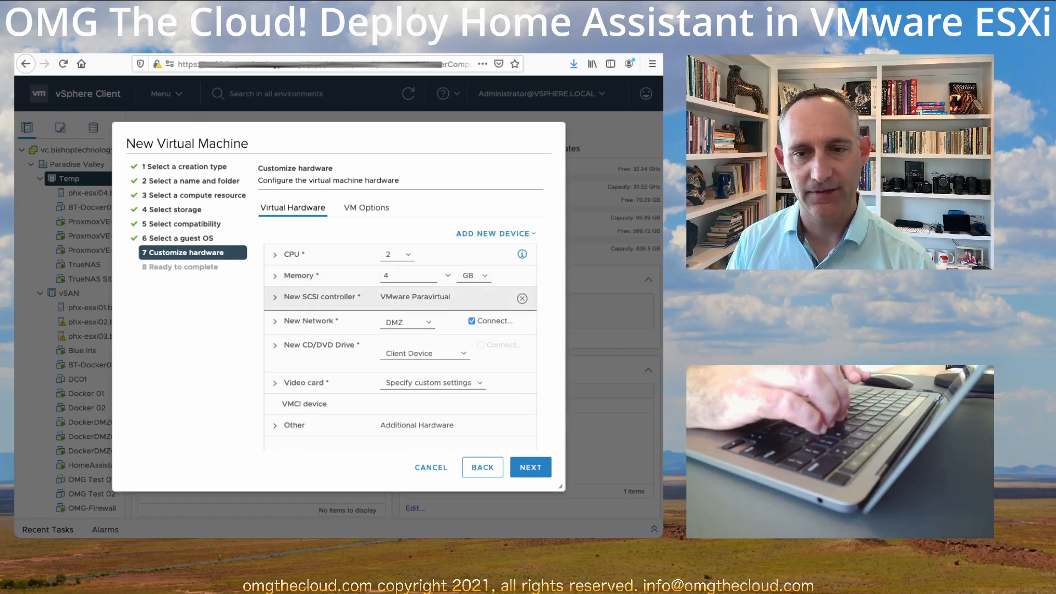
{"action": "left_click", "coordinate": [522, 298]}
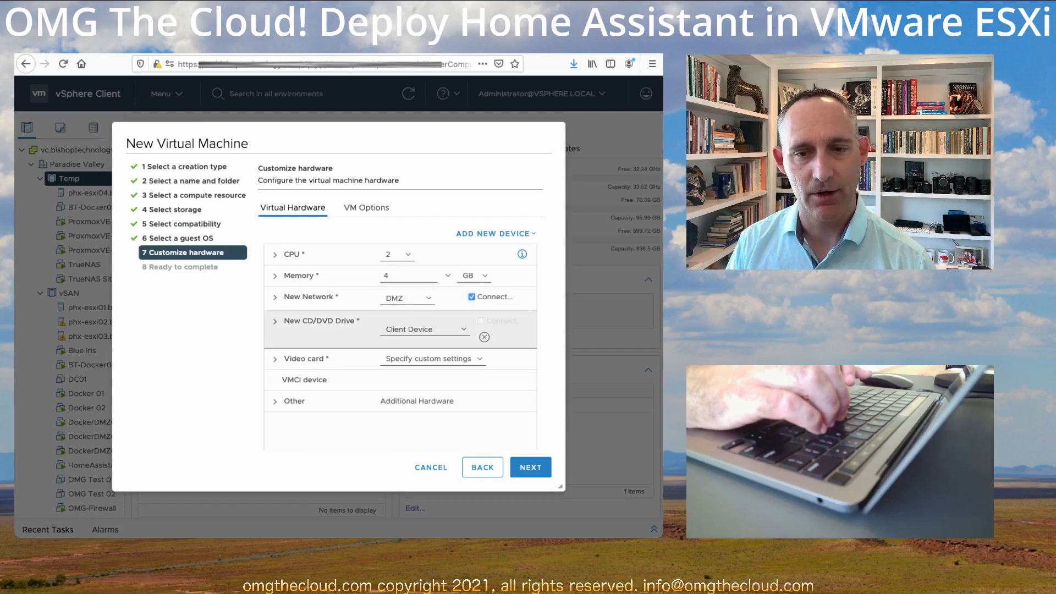
{"action": "left_click", "coordinate": [529, 466]}
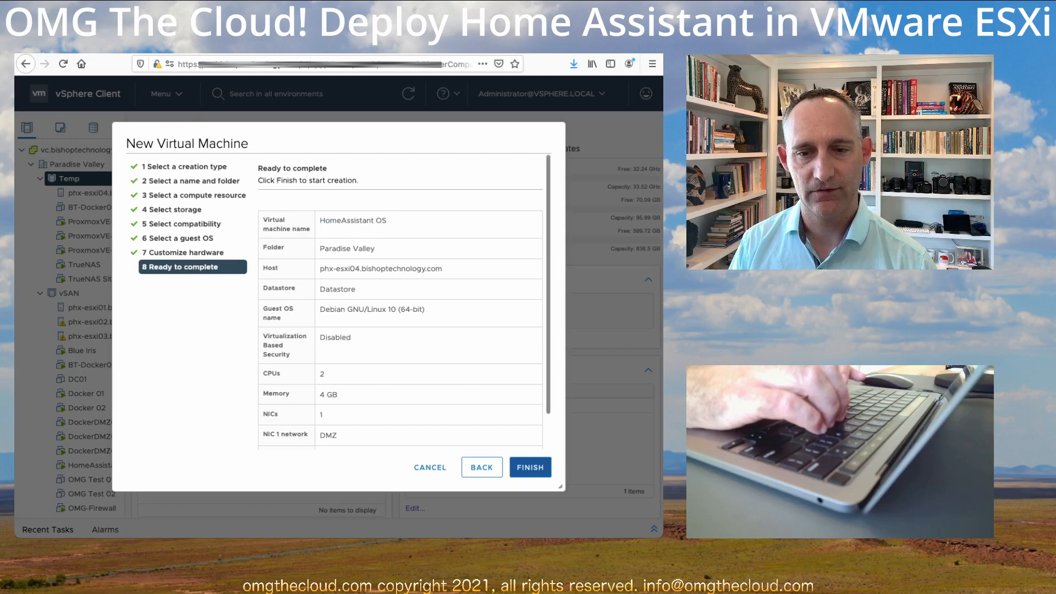
- Finish creating the HomeAssistant OS virtual machine
{"action": "left_click", "coordinate": [530, 466]}
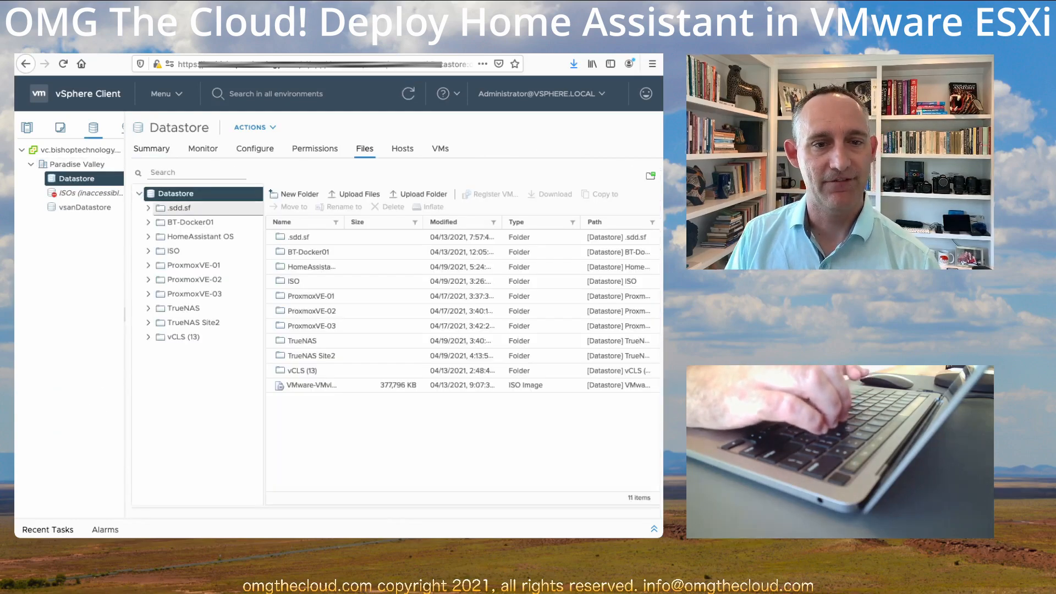
- Upload hassos_ova-5.13.vmdk into the HomeAssistant OS datastore folder and return to Hosts and Clusters
{"action": "left_click", "coordinate": [199, 236]}
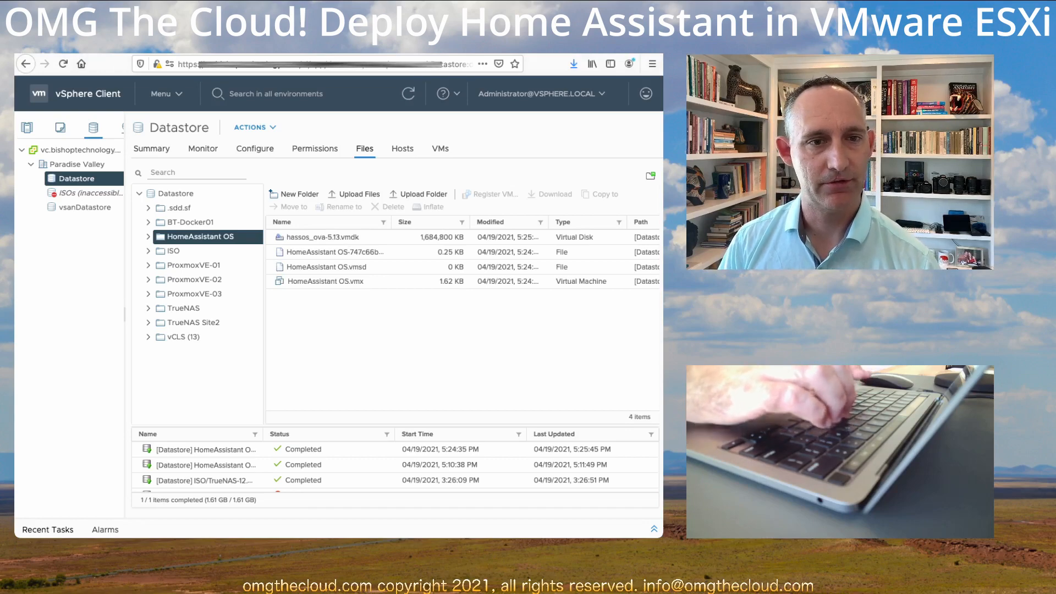
{"action": "left_click", "coordinate": [67, 179]}
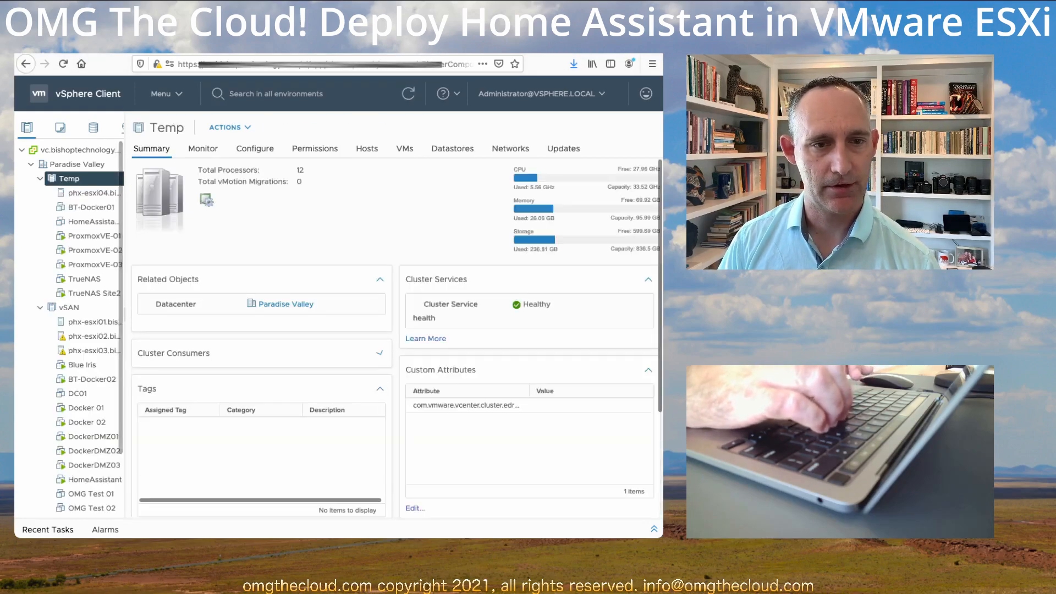
- Add an existing hard disk to the VM, browsing Datastore > HomeAssistant OS for hassos_ova-5.13.vmdk
{"action": "left_click", "coordinate": [95, 221]}
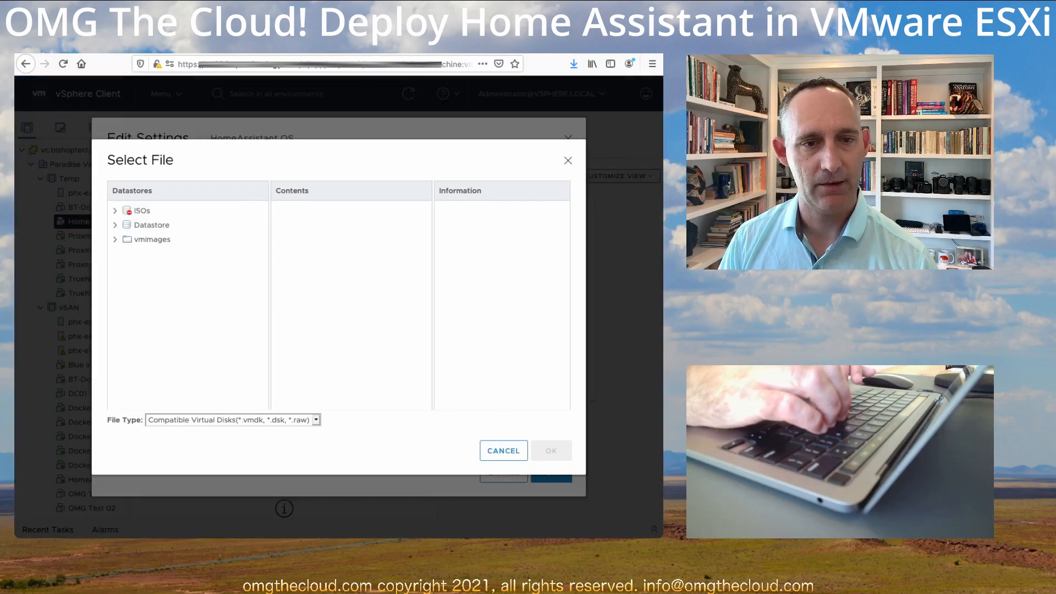
{"action": "left_click", "coordinate": [150, 224]}
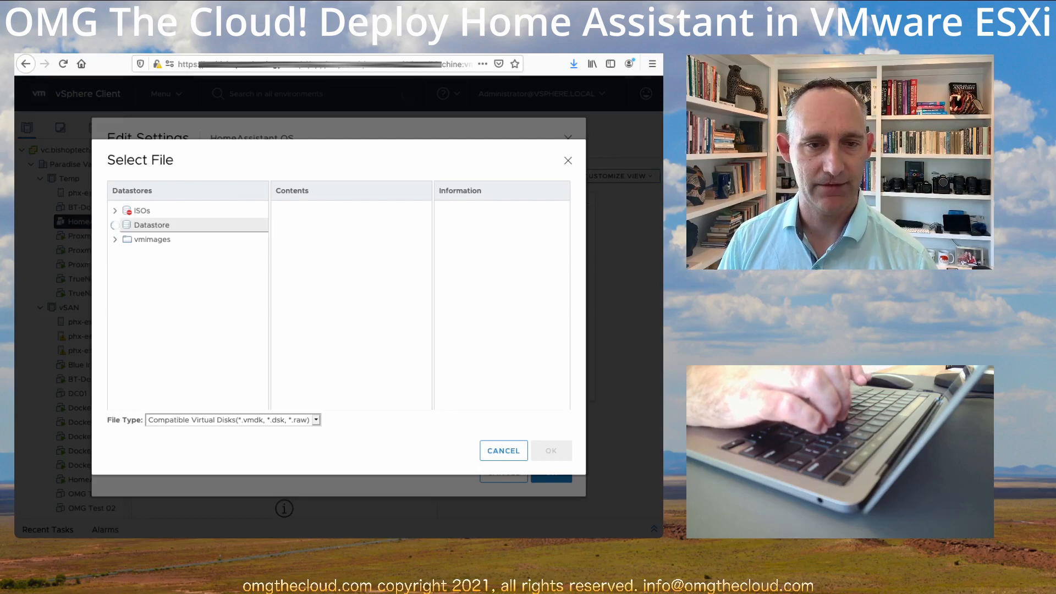
{"action": "left_click", "coordinate": [115, 225]}
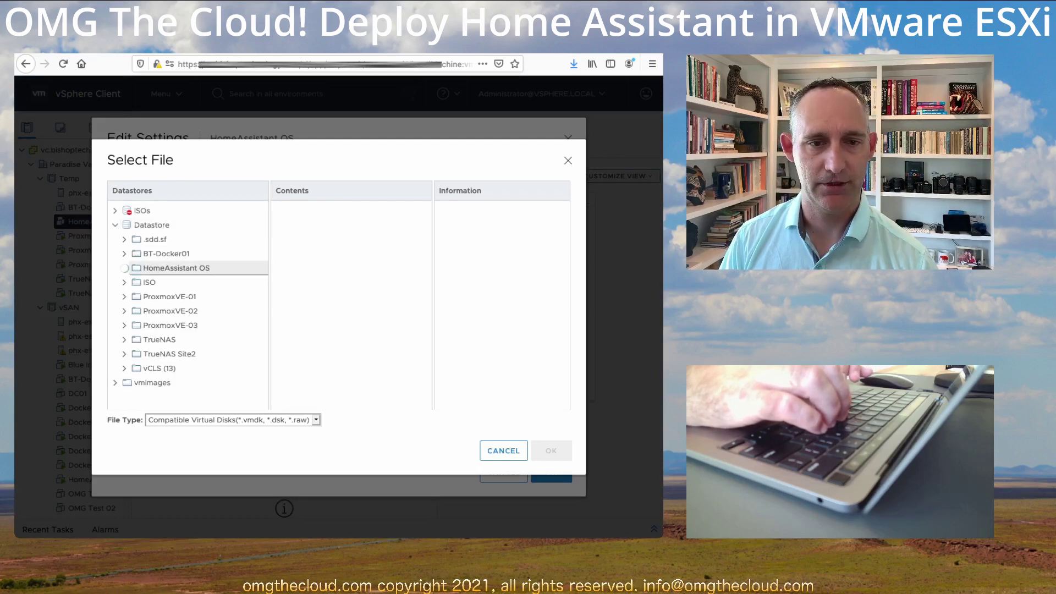
{"action": "left_click", "coordinate": [503, 450]}
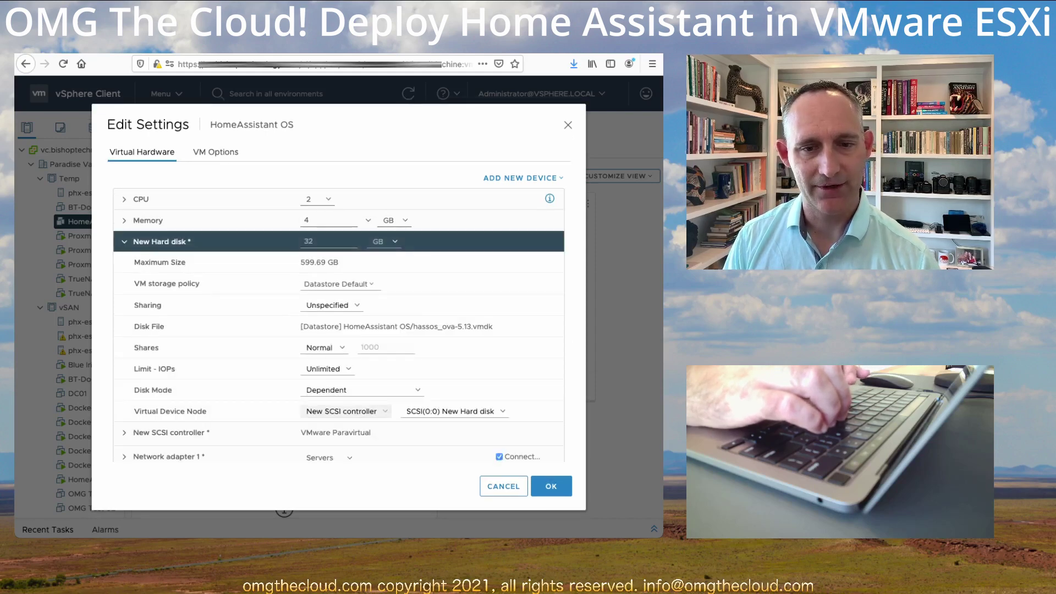
- Move the hassos disk to IDE(0:0), set EFI firmware in Boot Options, and save the VM settings
{"action": "left_click", "coordinate": [345, 410]}
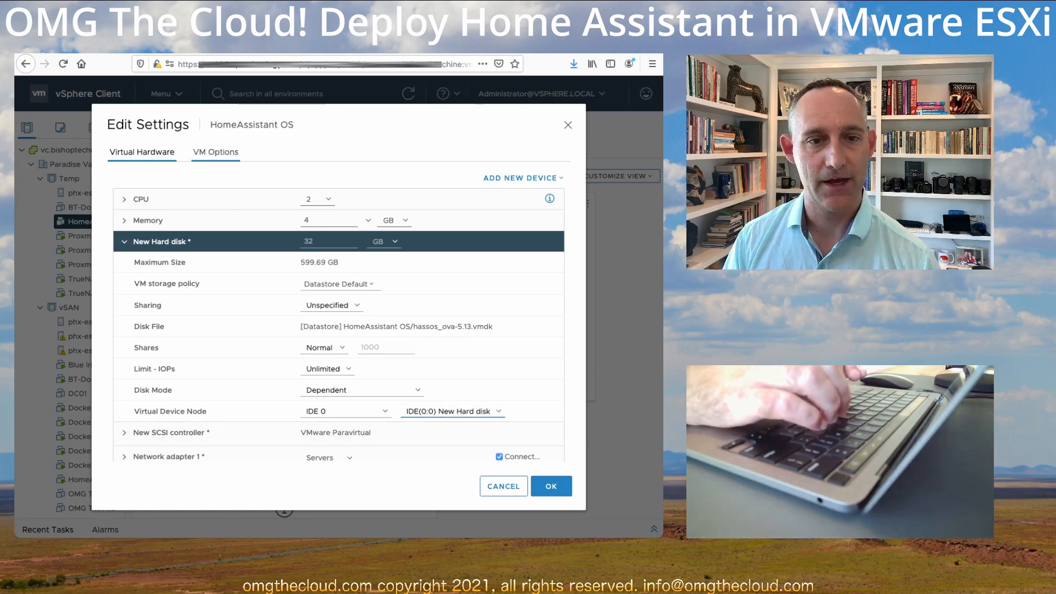
{"action": "left_click", "coordinate": [214, 152]}
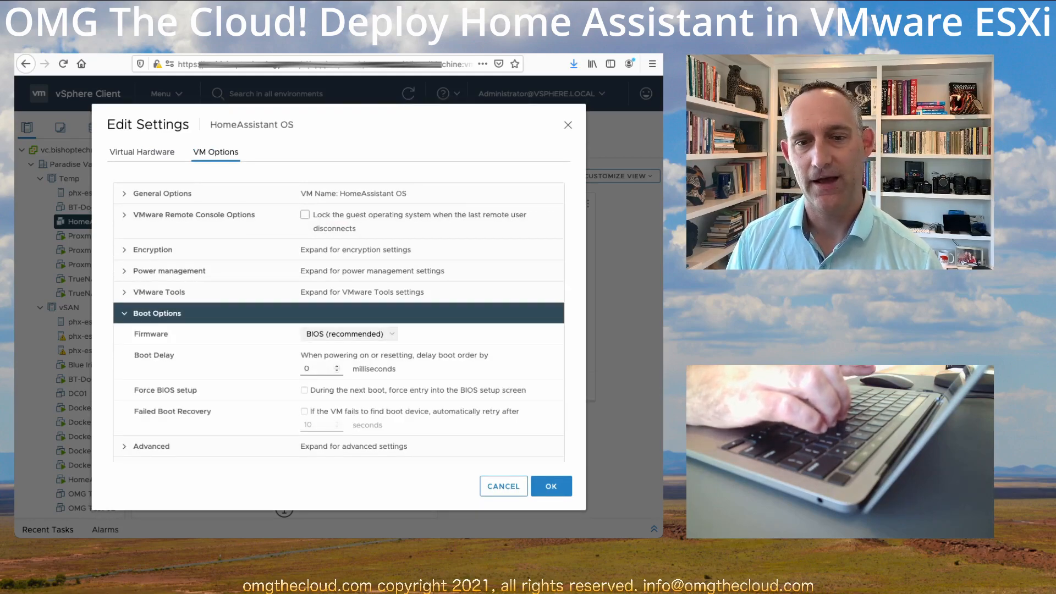
{"action": "left_click", "coordinate": [550, 486]}
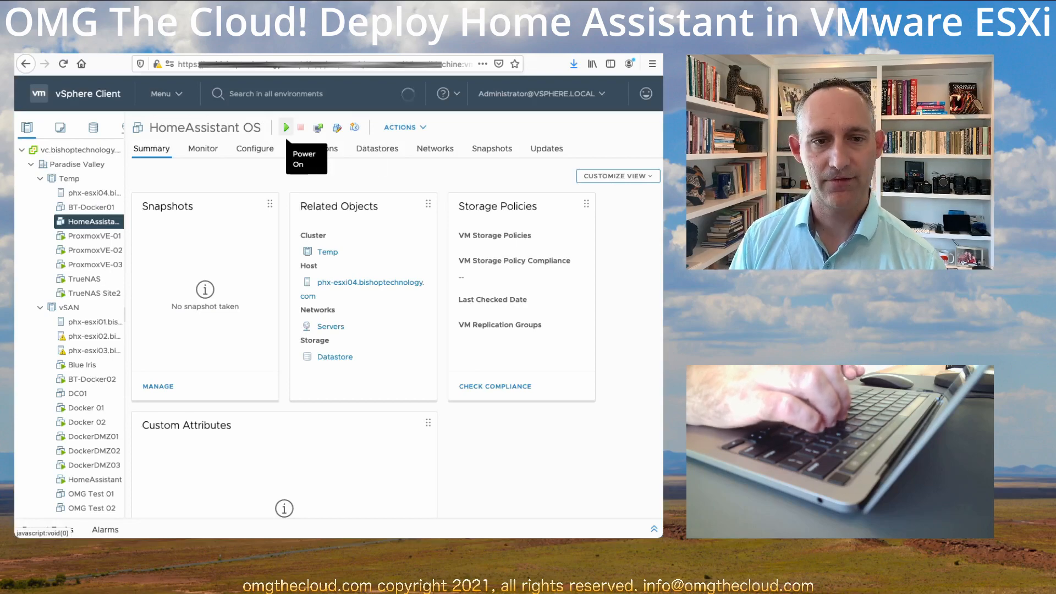
{"action": "left_click", "coordinate": [286, 128]}
{"action": "type", "text": "10.10.20.113"}
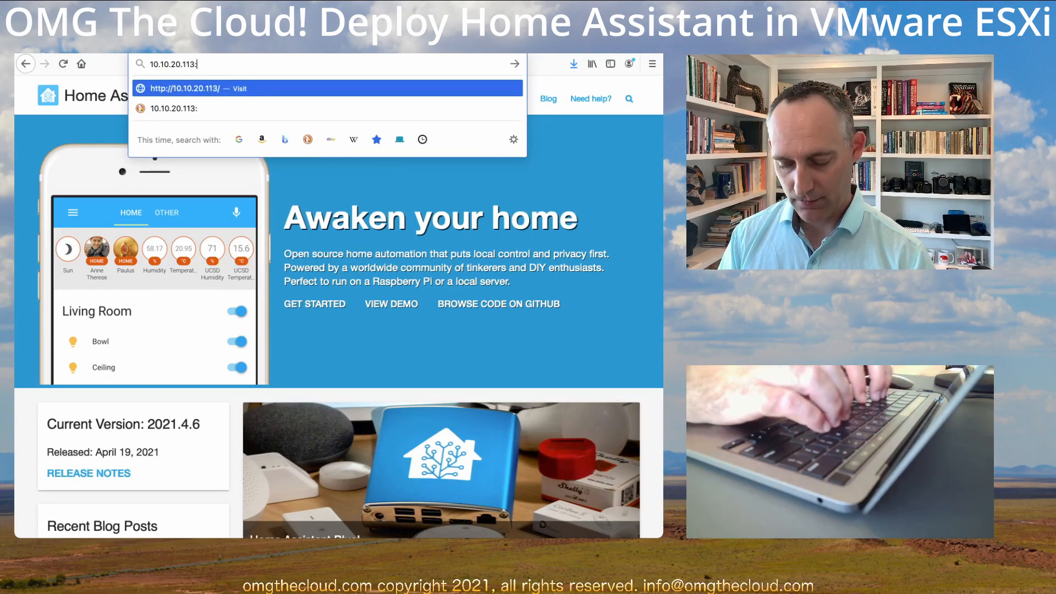
- Load Home Assistant at 10.10.20.113:8123, showing Preparing Home Assistant
{"action": "type", "text": ":812"}
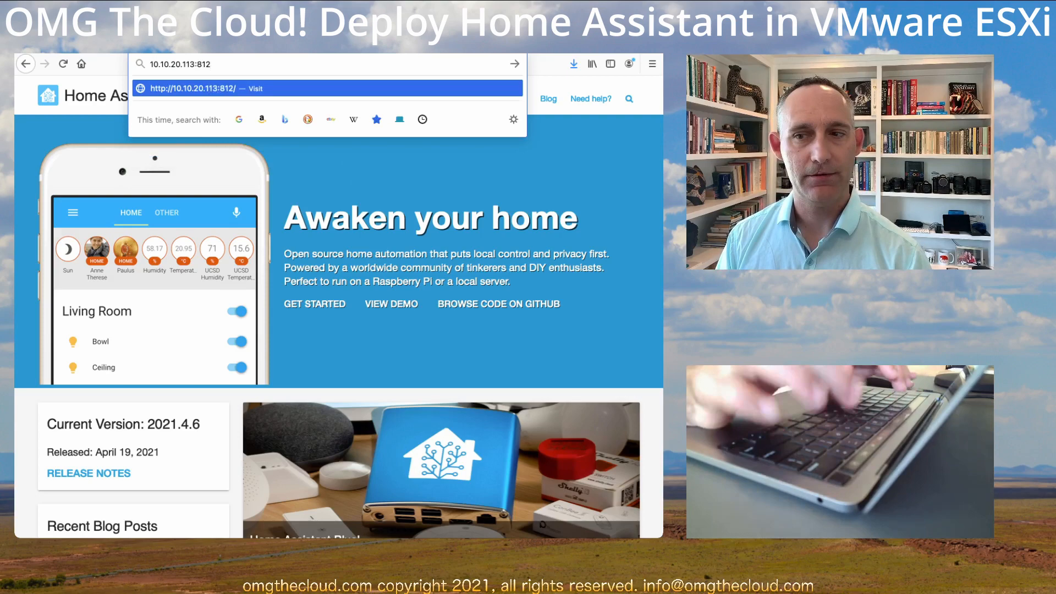
{"action": "key", "text": "Return"}
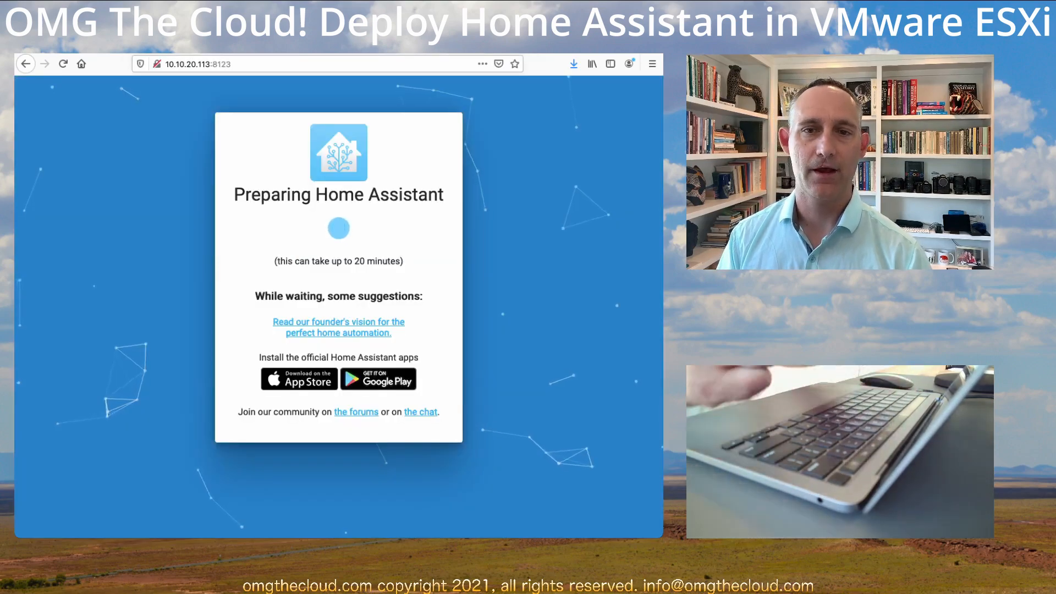